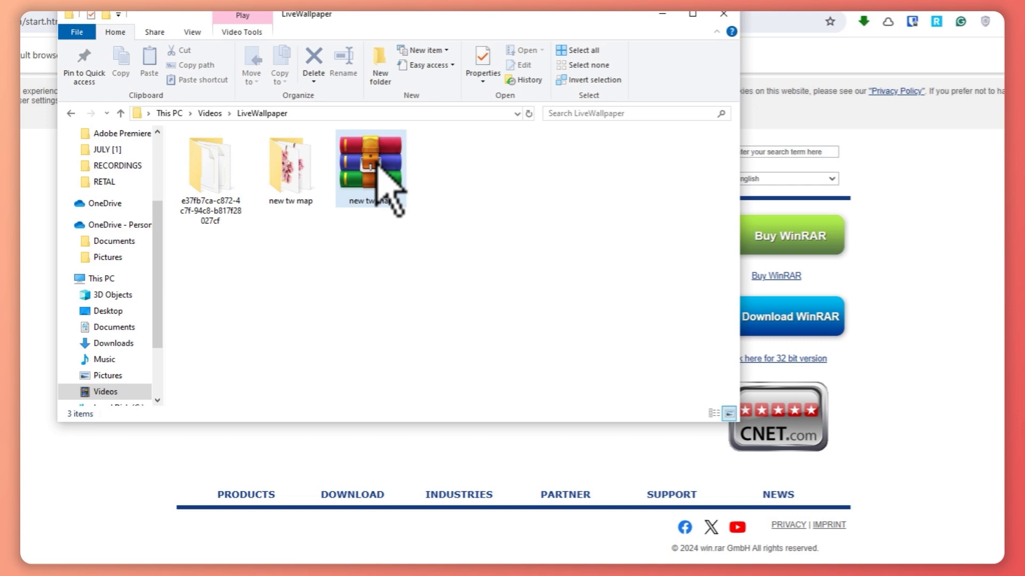
# Step: Extract the 'new tw map' archive here, replacing the existing files in LiveWallpaper
pyautogui.rightClick(370, 168)
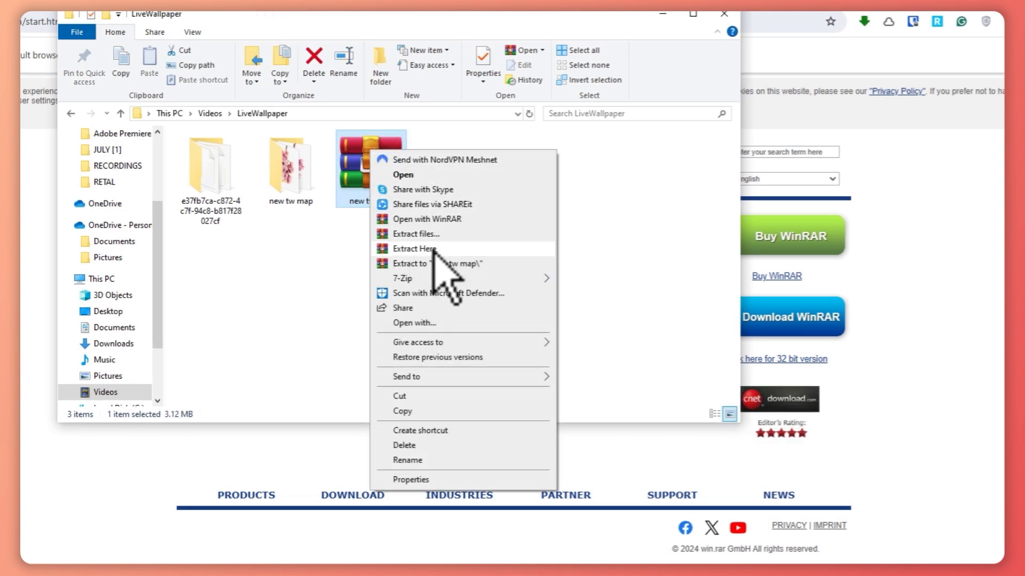
pyautogui.click(414, 249)
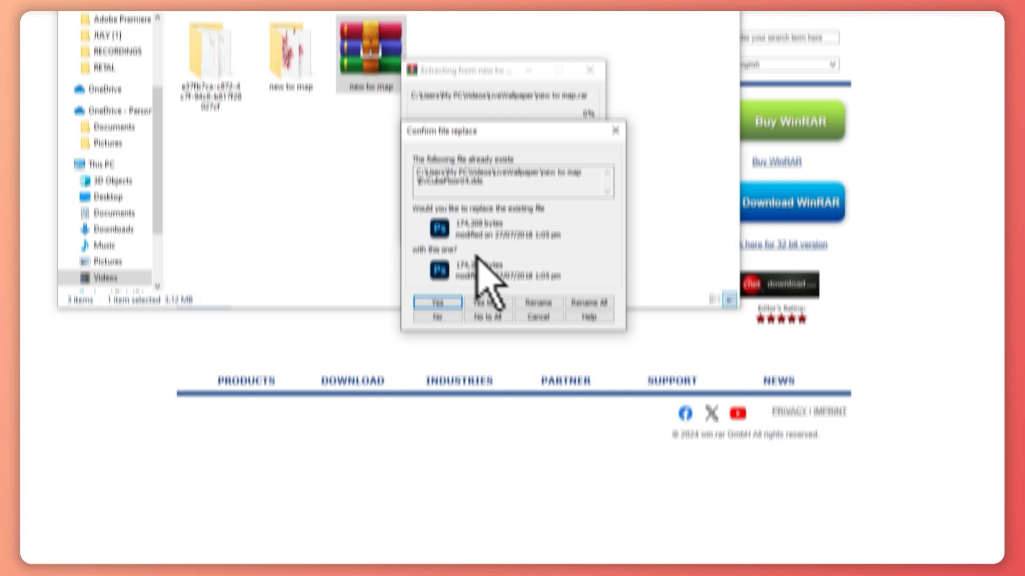
pyautogui.click(436, 304)
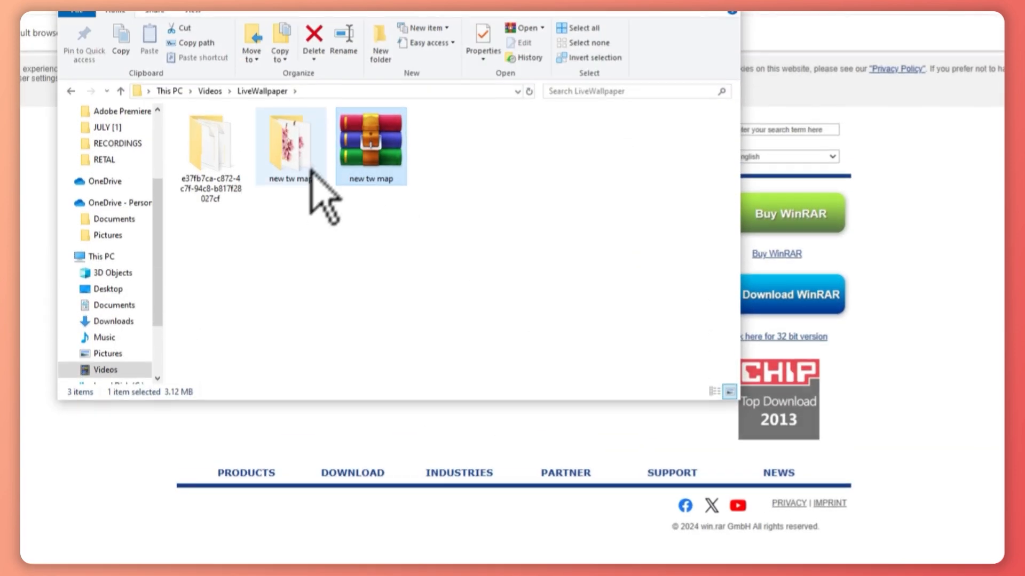
pyautogui.rightClick(371, 141)
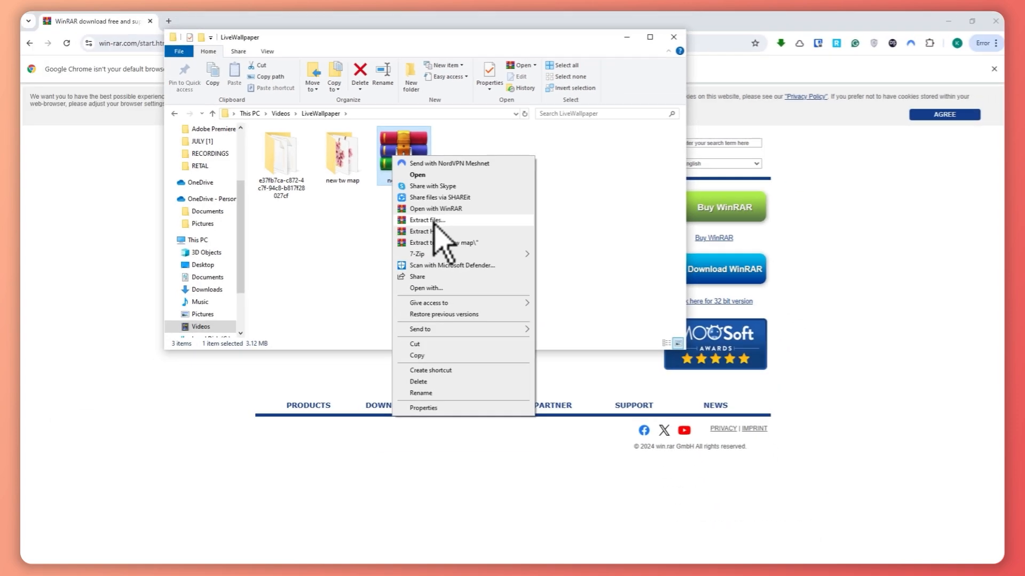
pyautogui.click(426, 220)
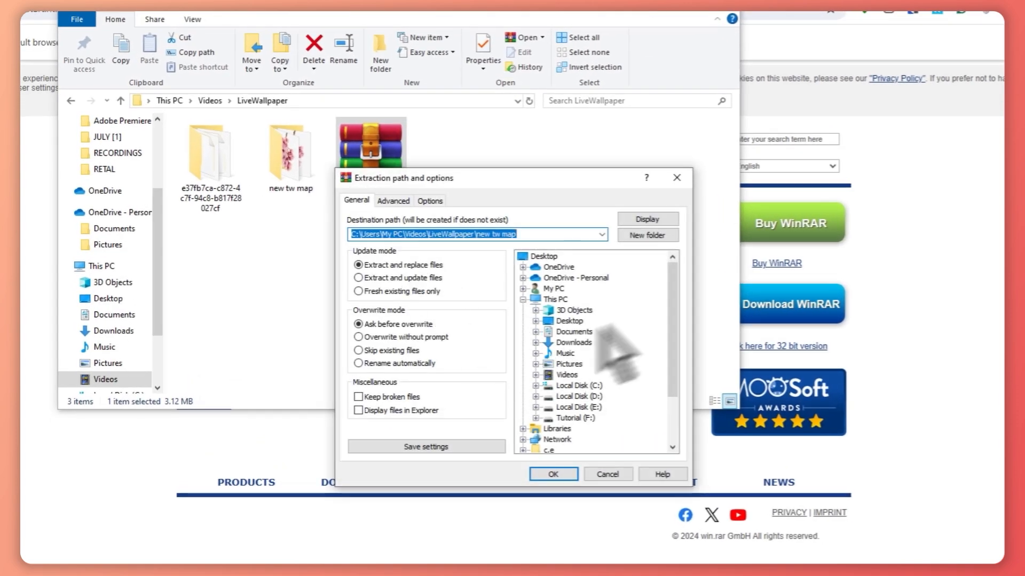
pyautogui.scroll(-3)
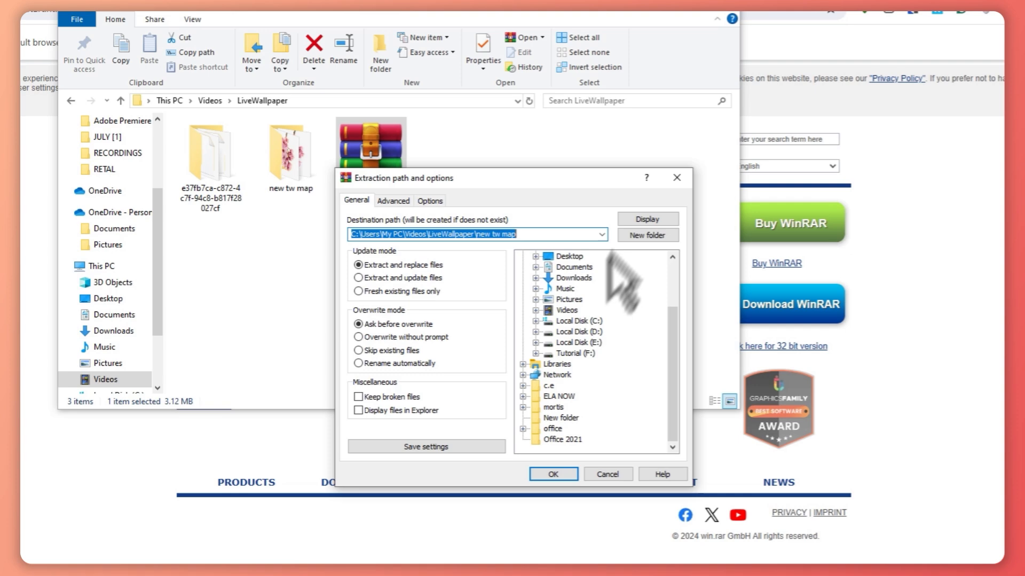
pyautogui.click(552, 474)
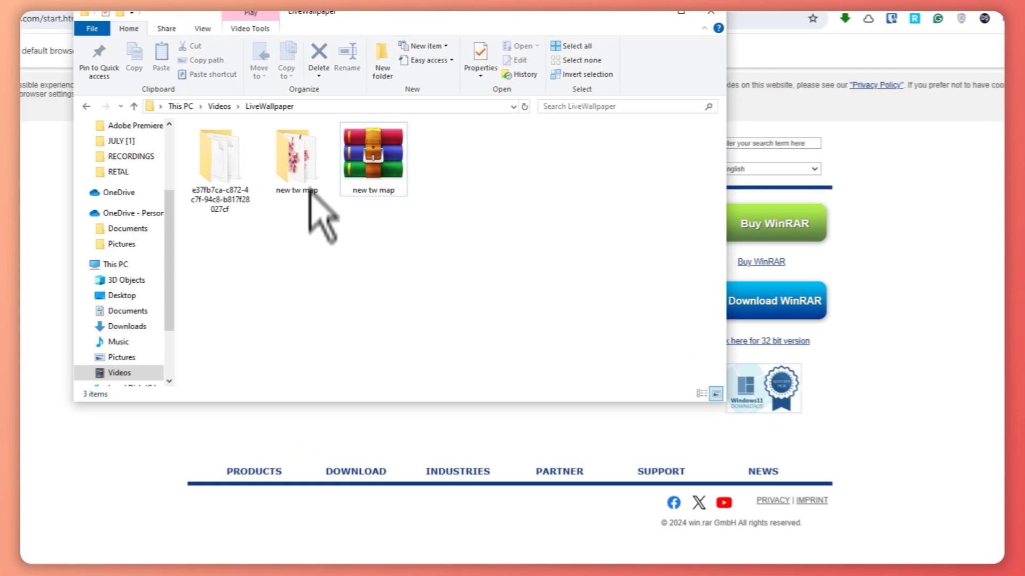
# Step: Start an archive from the 'new tw map' folder in ZIP format and browse for its save location
pyautogui.rightClick(295, 157)
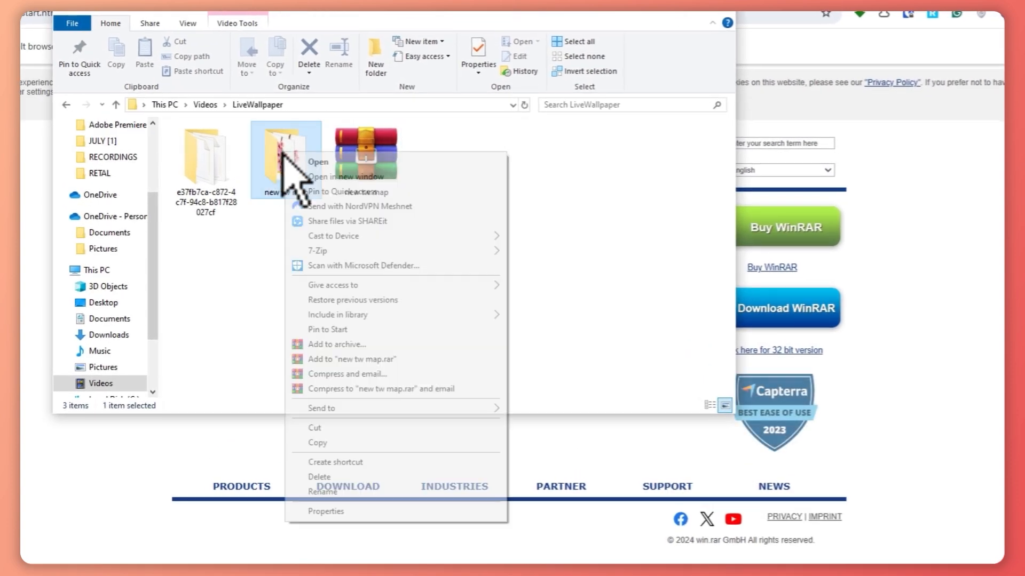
pyautogui.moveTo(336, 353)
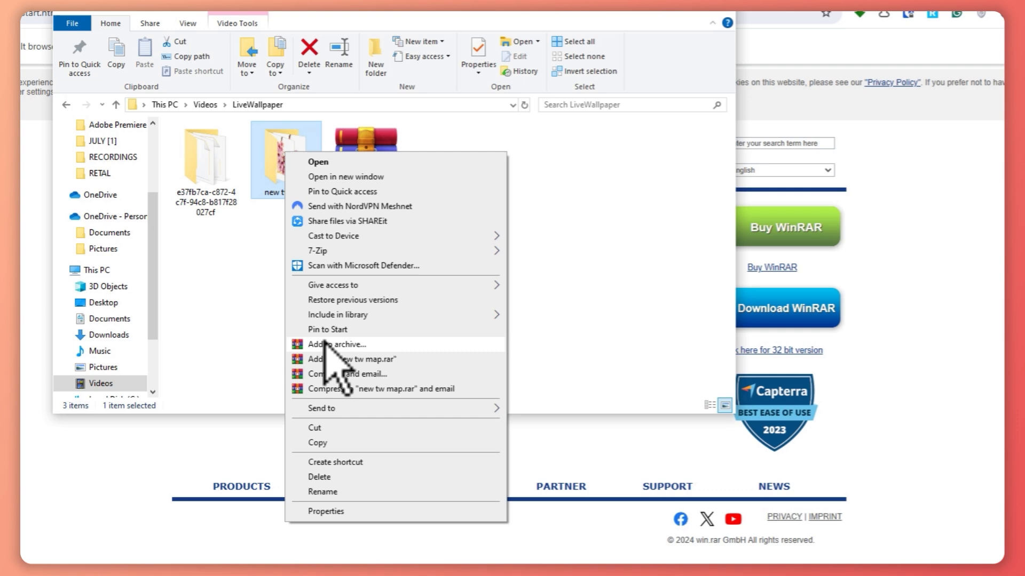
pyautogui.click(337, 345)
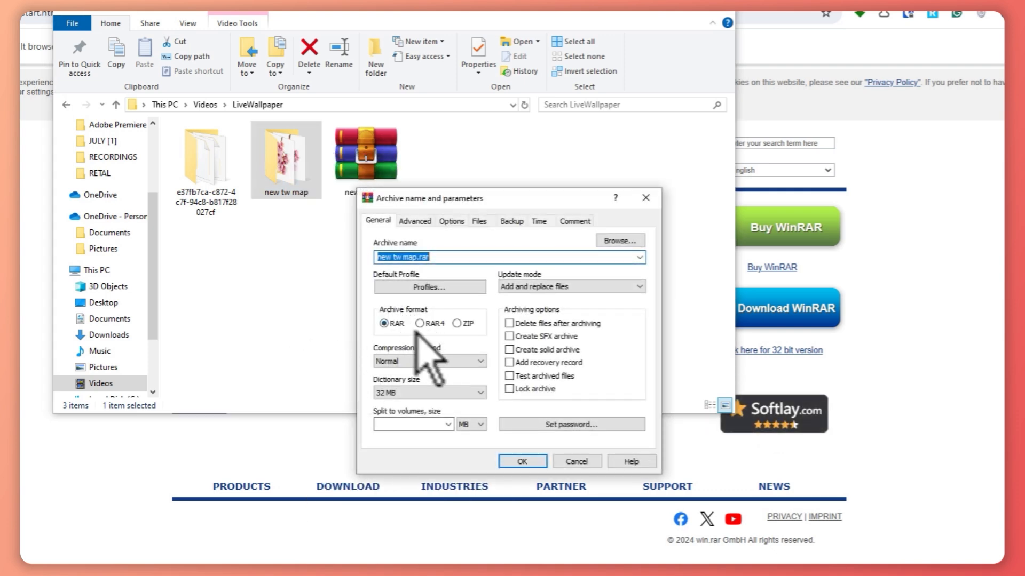
pyautogui.click(457, 322)
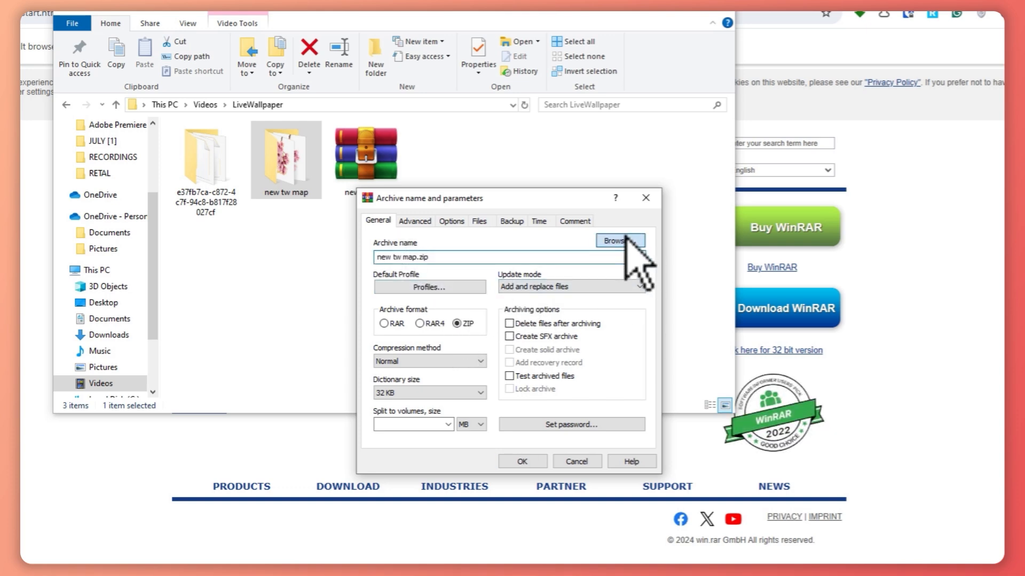
pyautogui.click(617, 241)
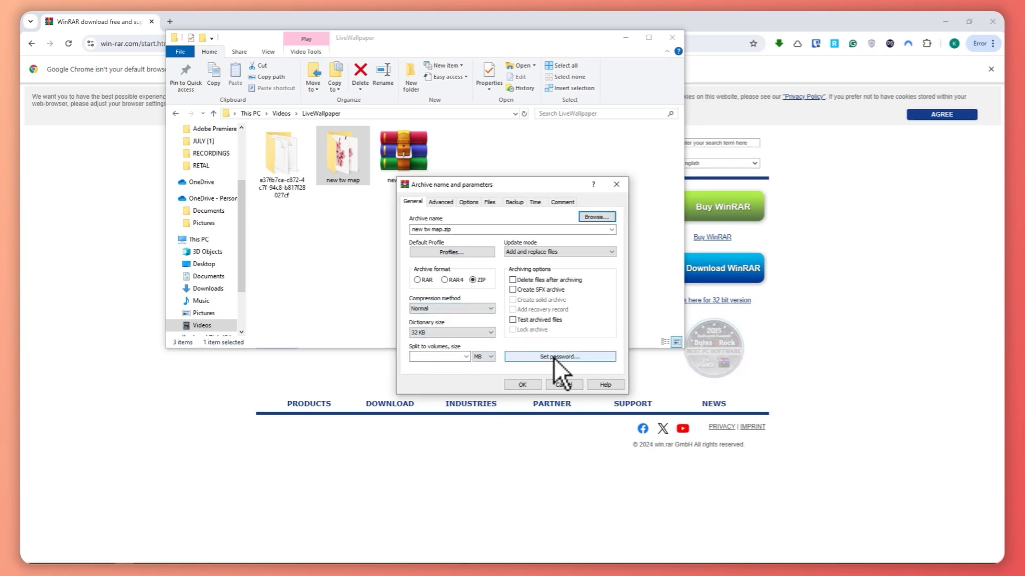
# Step: Set a password on the archive and create 'new tw map.zip' beside the folder
pyautogui.click(558, 357)
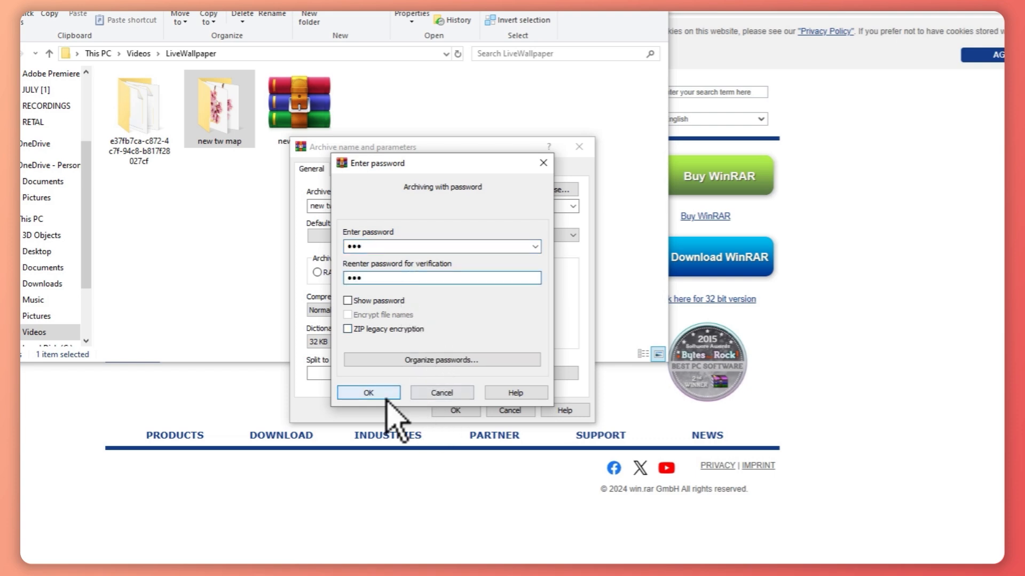
pyautogui.click(368, 393)
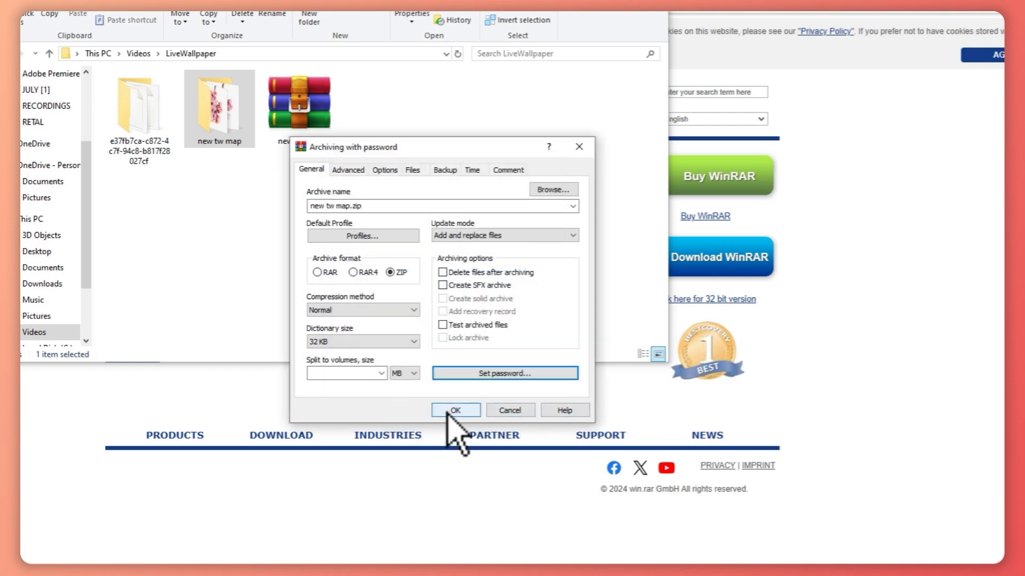
pyautogui.click(455, 410)
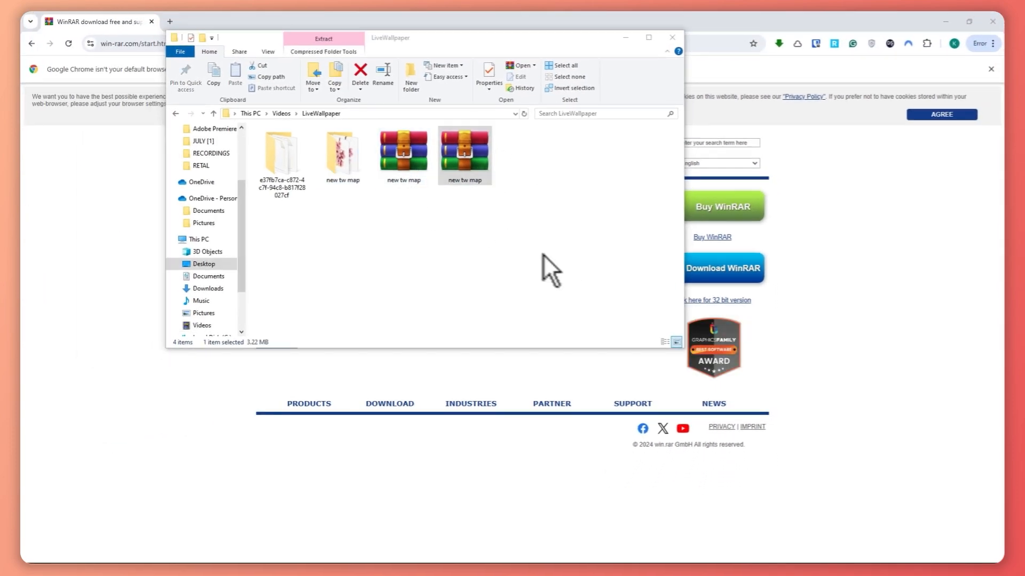
# Step: Extract 'new tw map.zip' here, entering its password to unlock extraction
pyautogui.rightClick(464, 155)
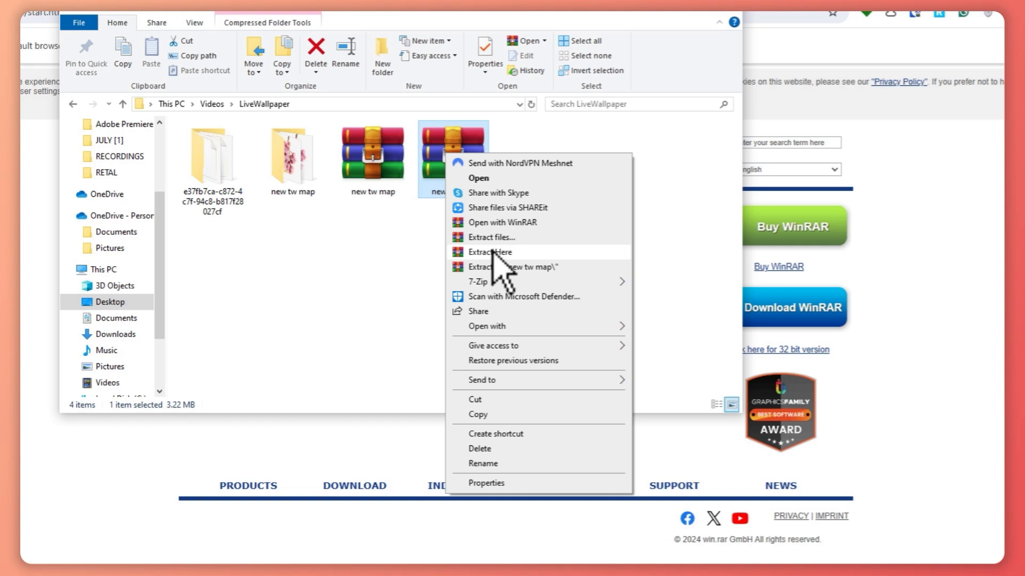
pyautogui.click(490, 252)
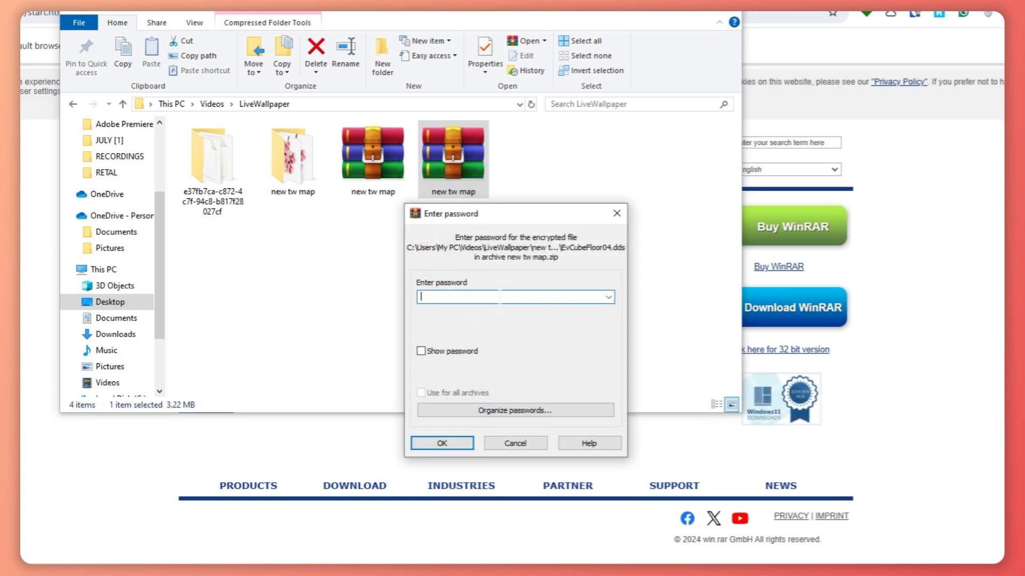
pyautogui.write('•••')
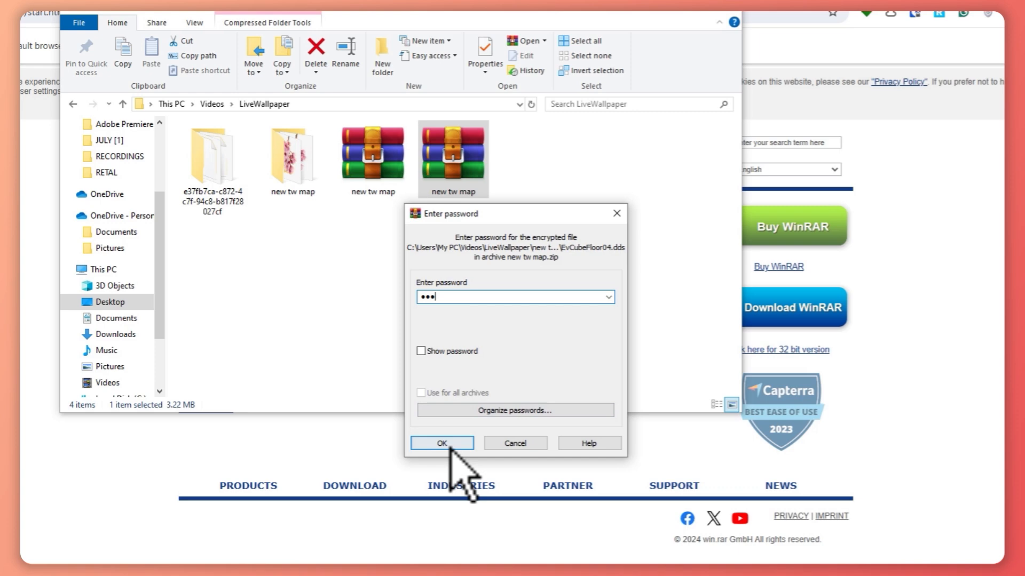
pyautogui.click(441, 443)
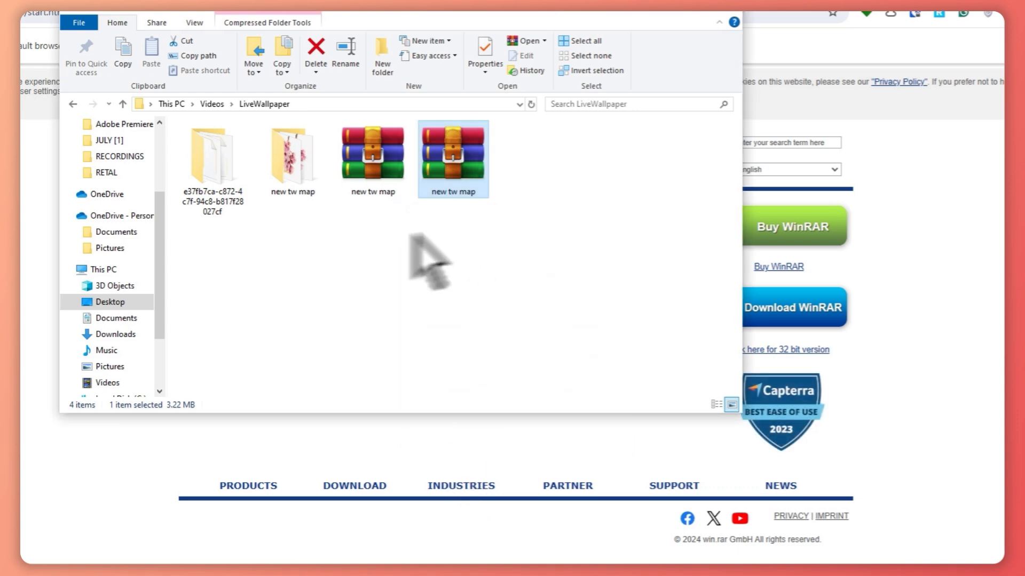